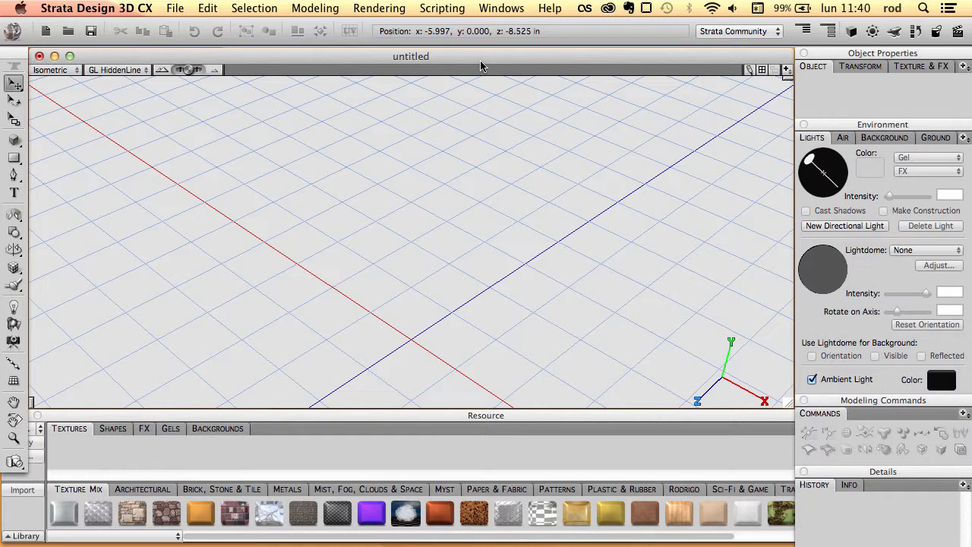
mouse_move(464, 102)
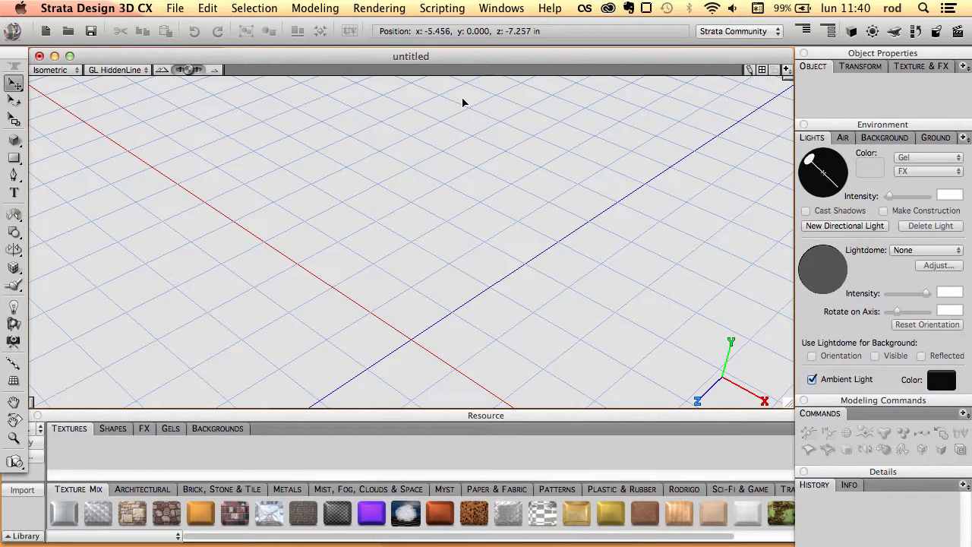
mouse_move(523, 166)
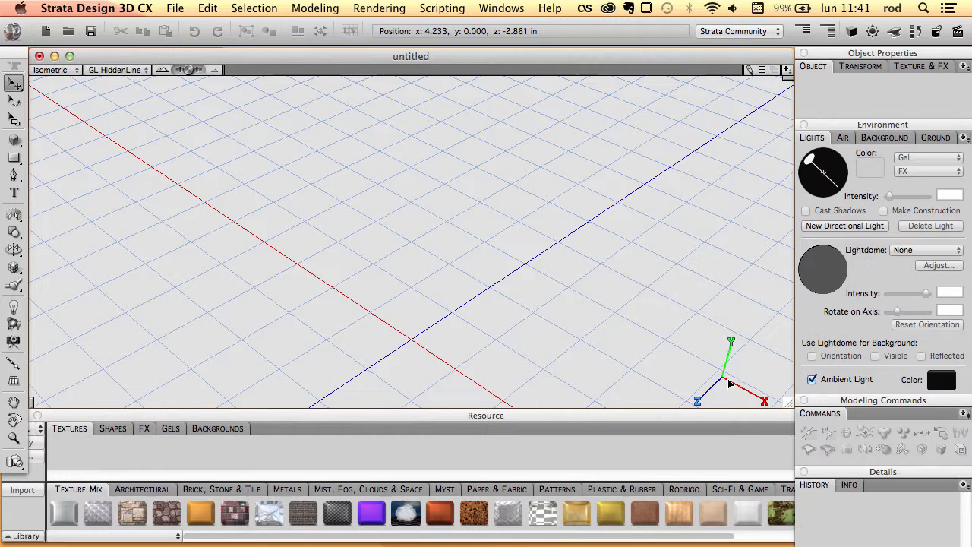
mouse_move(743, 342)
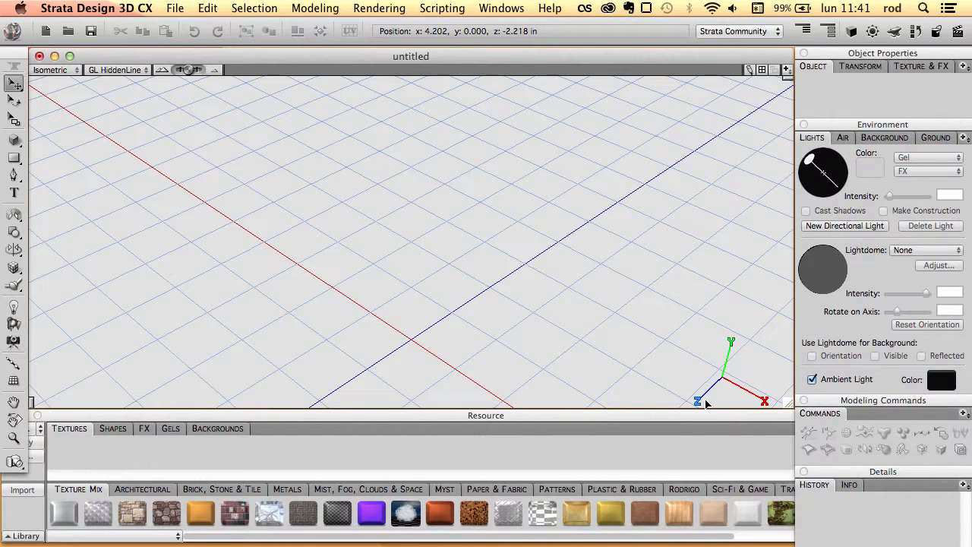
mouse_move(633, 316)
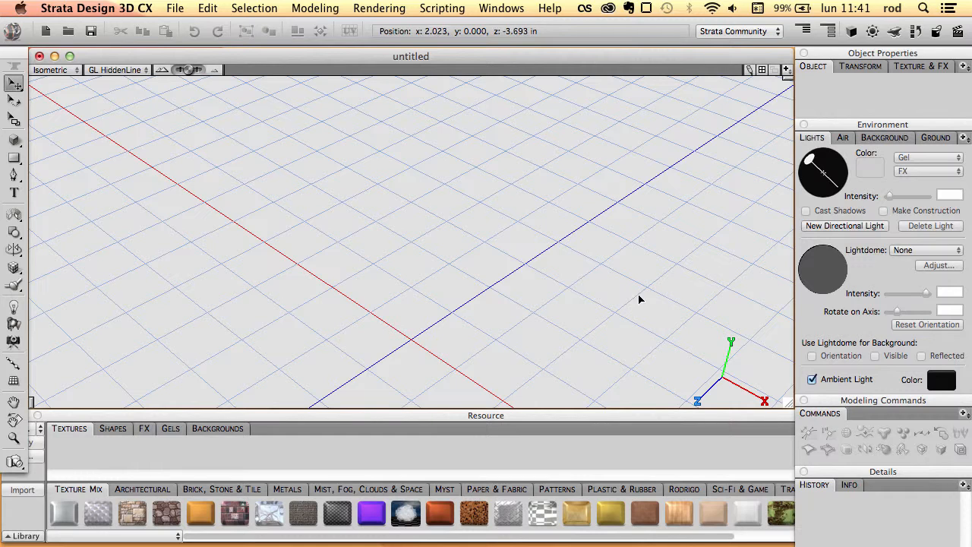
mouse_move(191, 165)
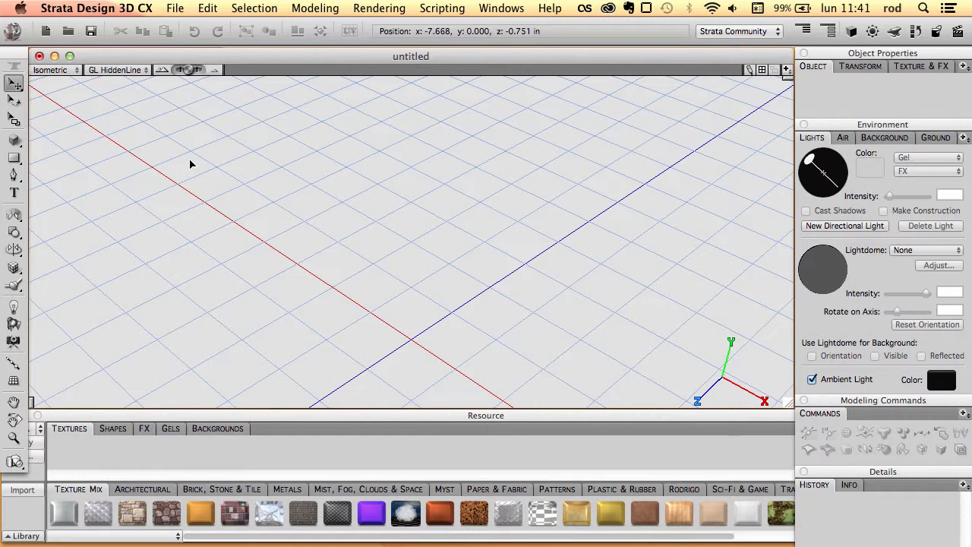
mouse_move(699, 380)
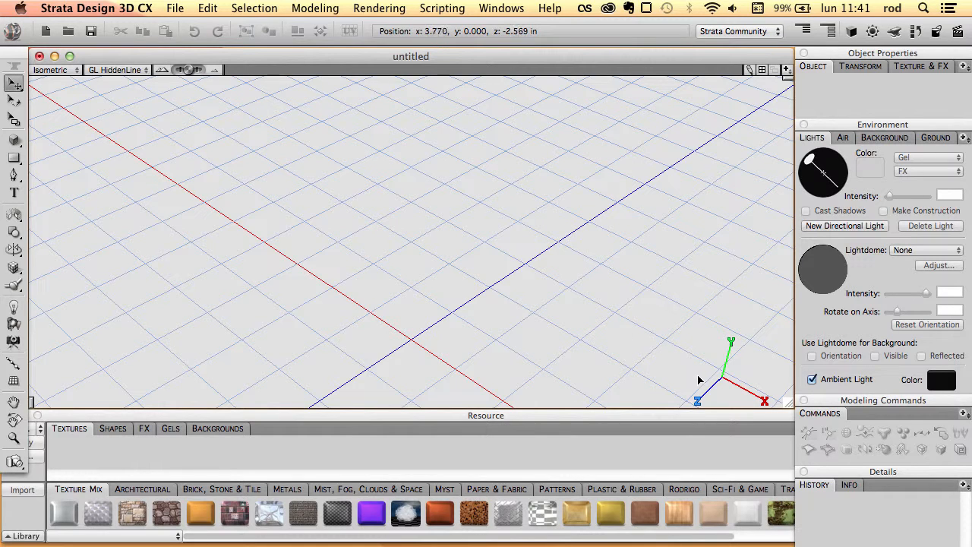
mouse_move(466, 301)
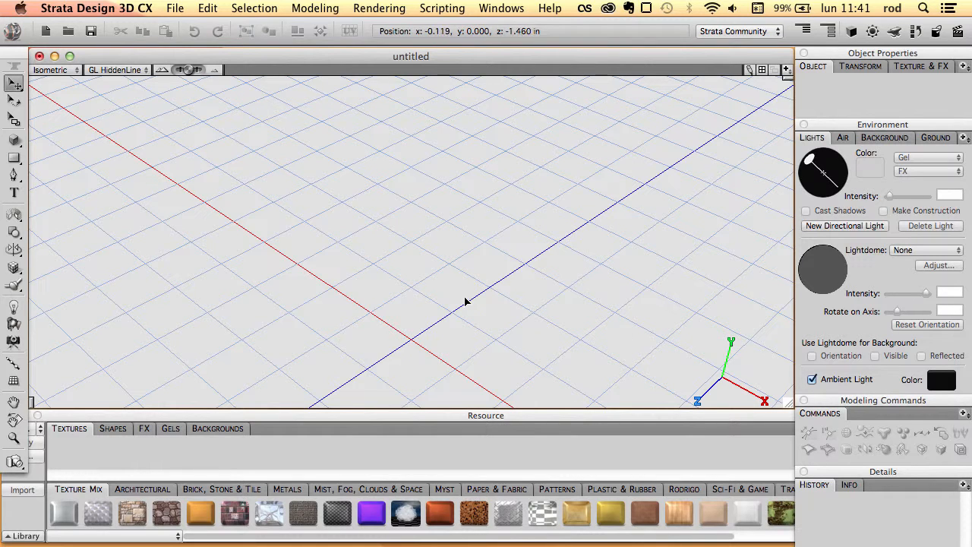
mouse_move(700, 387)
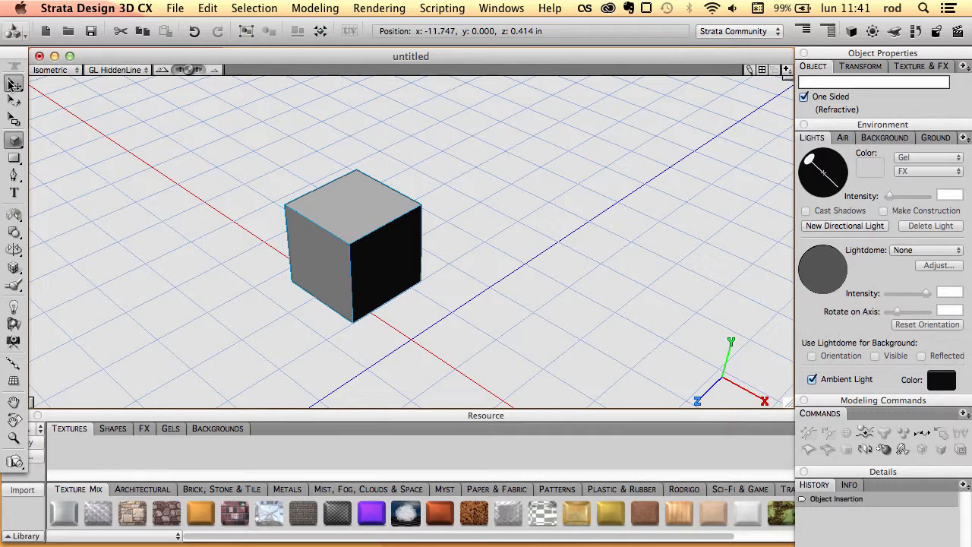
Drag the cube upward, then back down to its final position above the grid.
left_click_drag(354, 247, 373, 133)
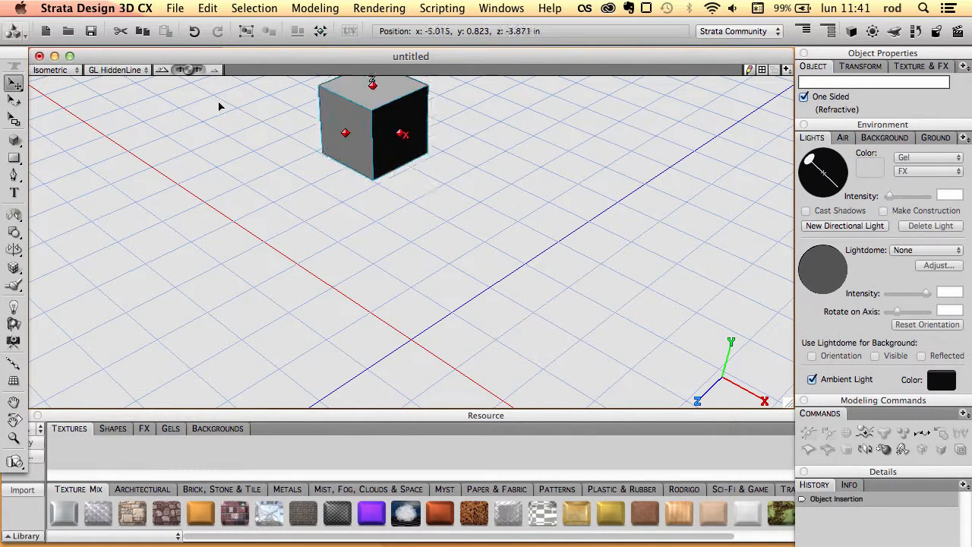
left_click_drag(372, 133, 353, 231)
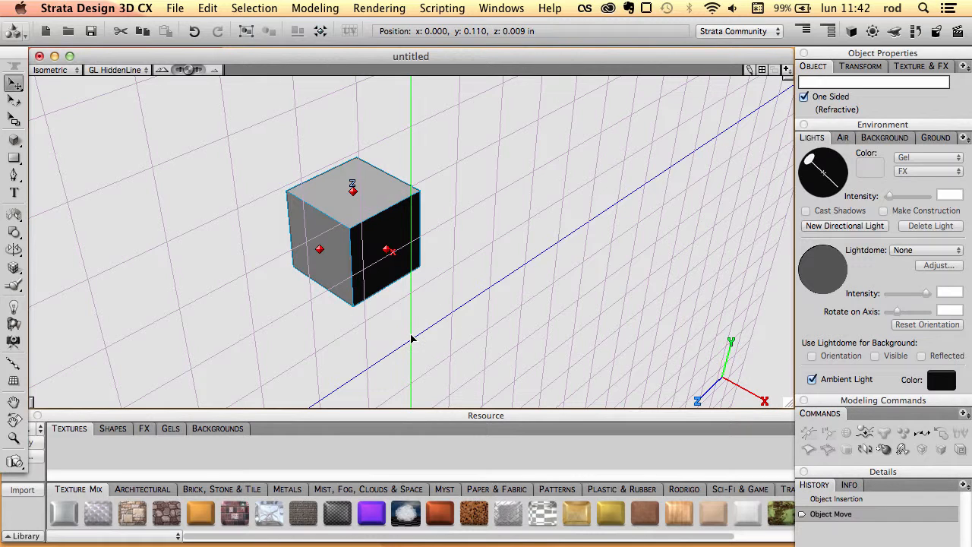
mouse_move(408, 180)
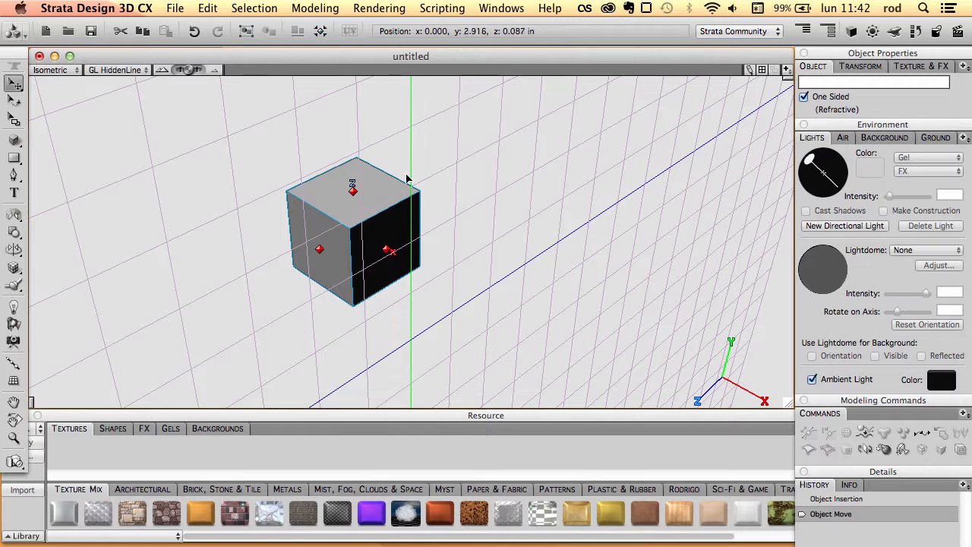